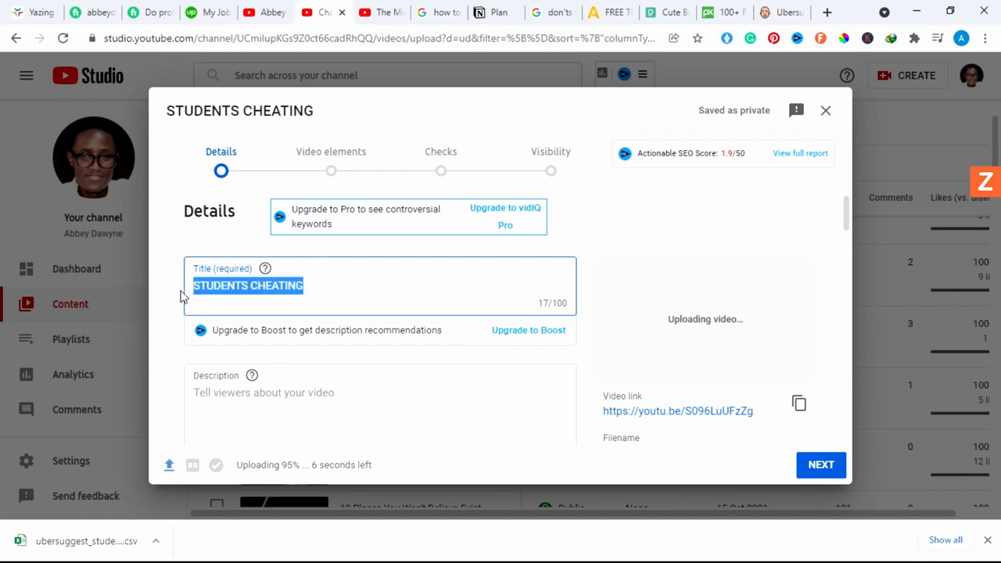
- Enter the title "She Thought She Would Not Be Caught | Students Cheating In Exams", correcting a typo midway
text(She)
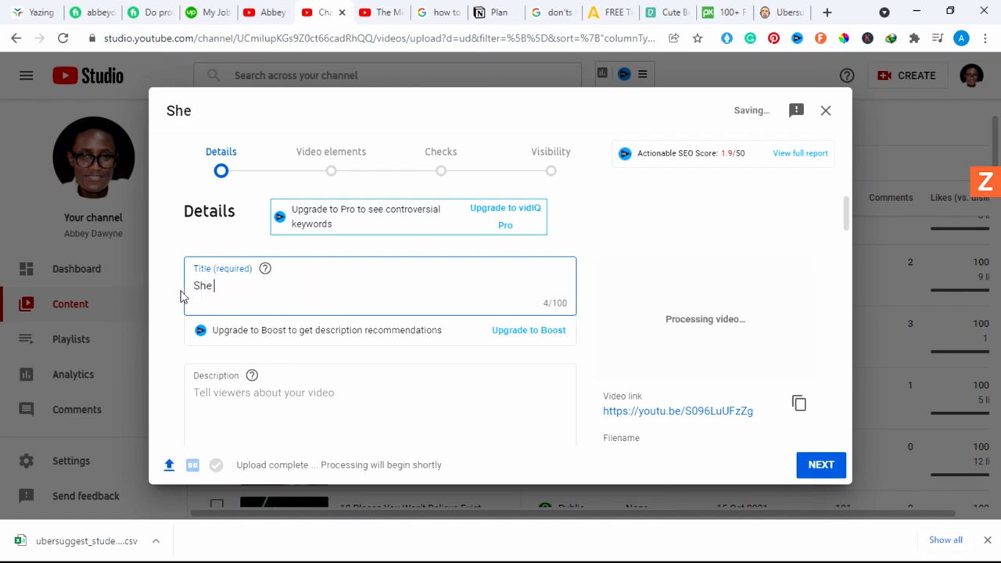
text(Though)
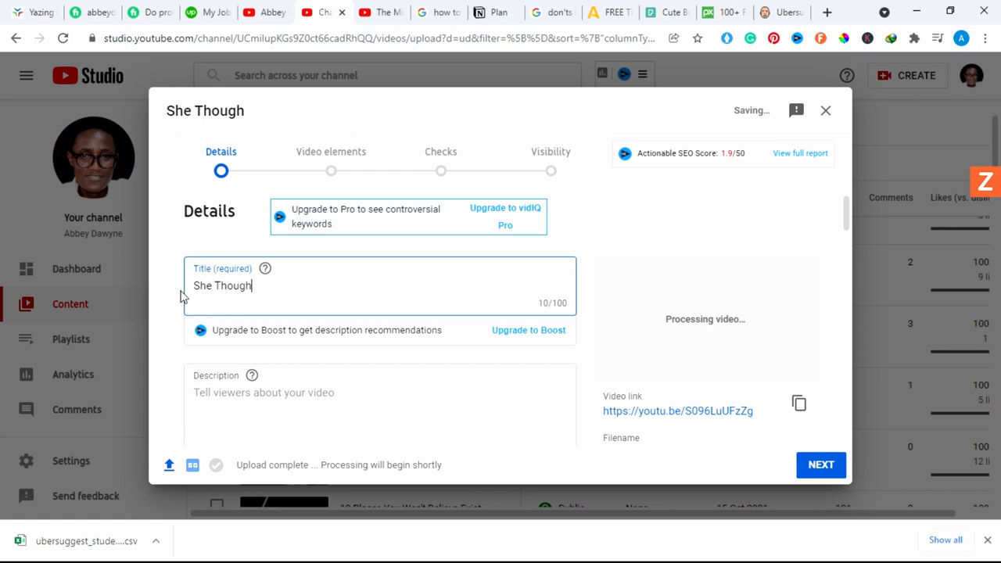
text(t)
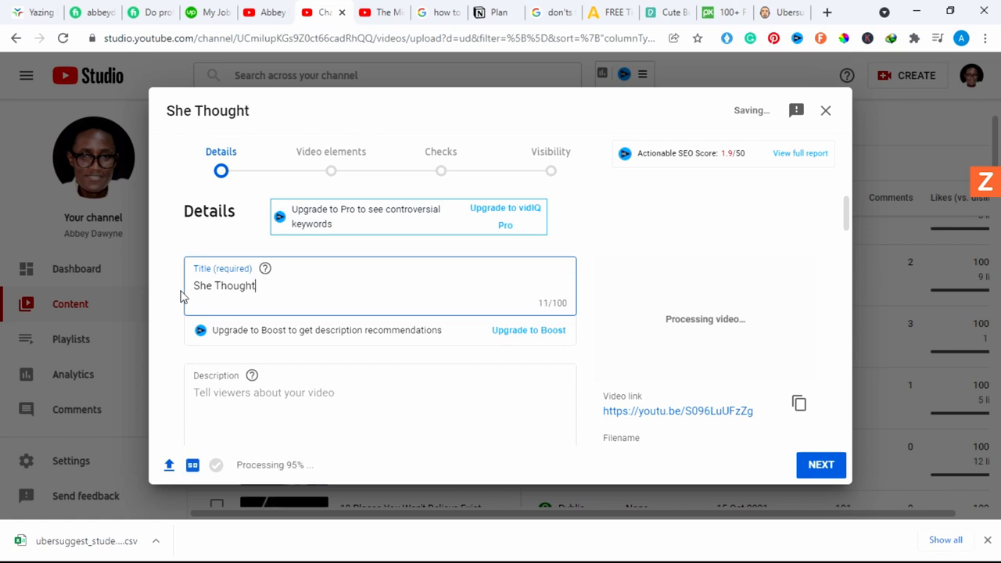
text(she wo)
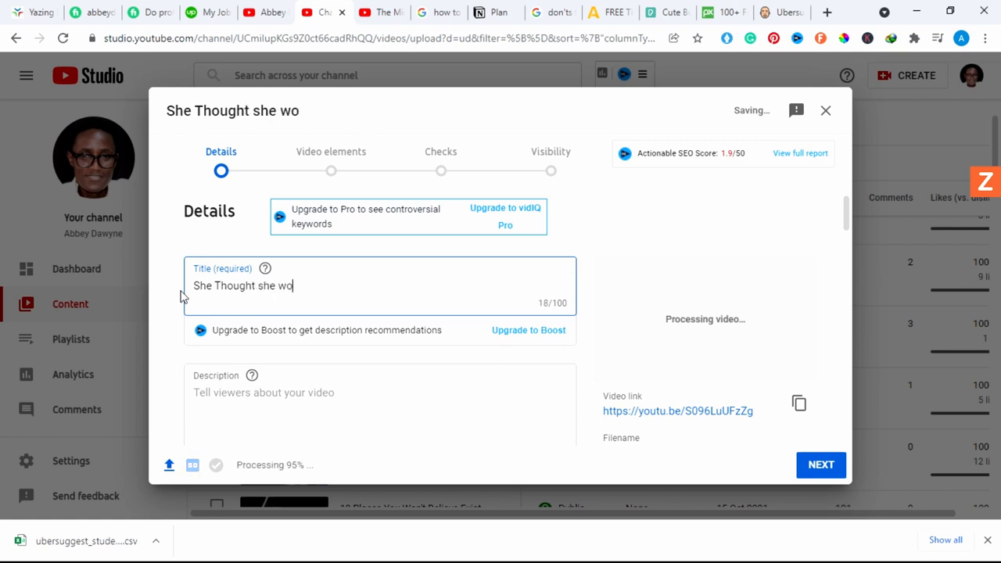
key(BackSpace)
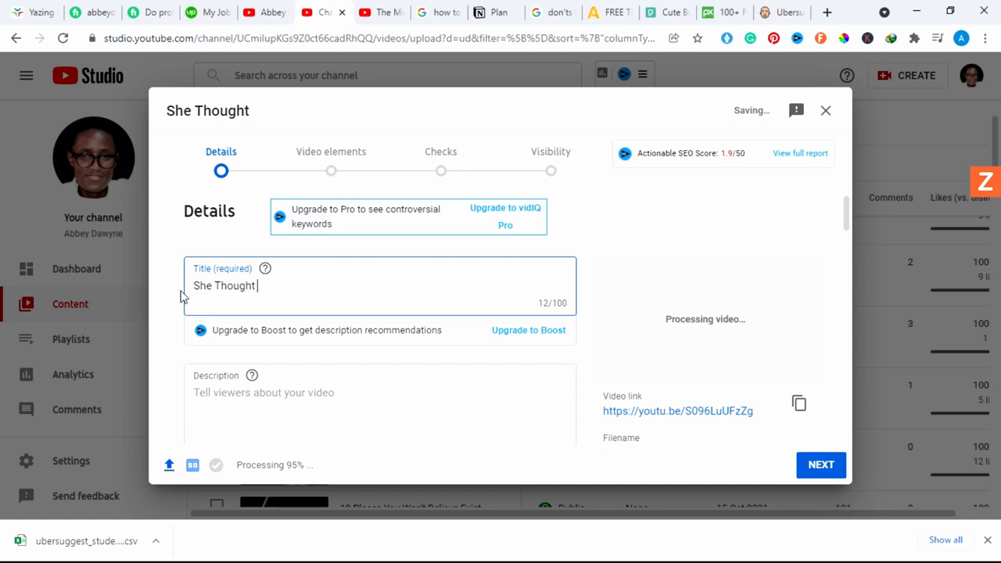
text(She)
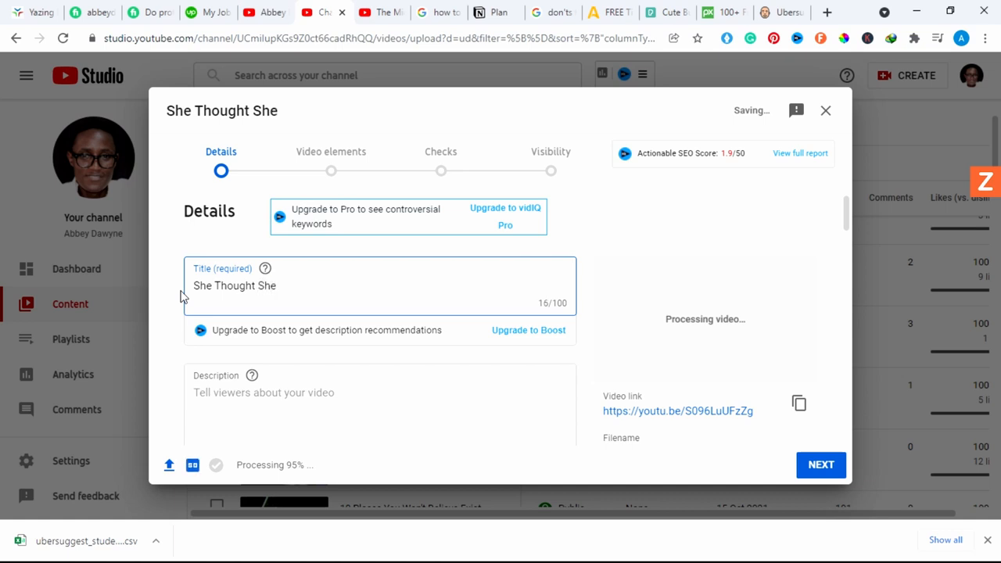
text(Would)
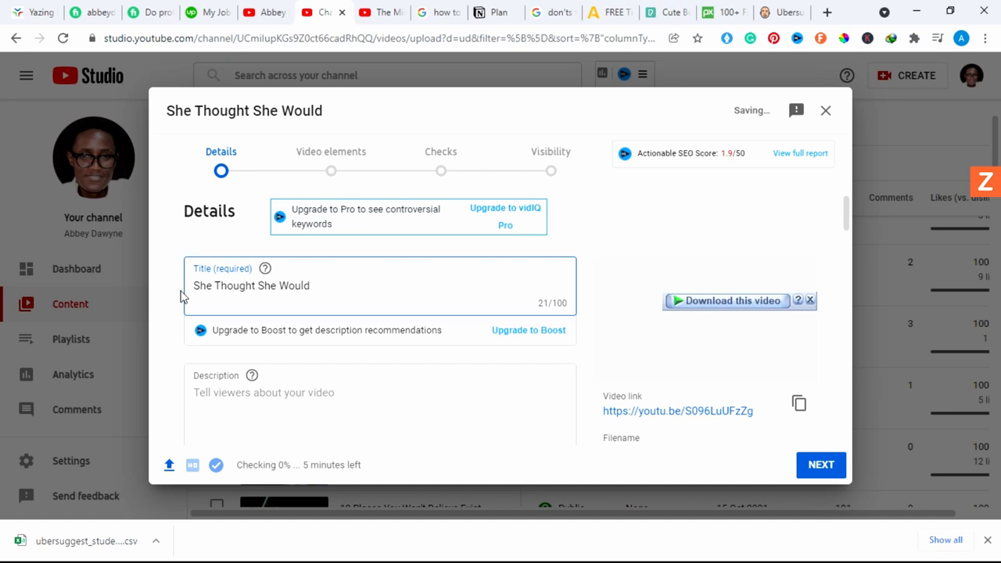
text(Not B)
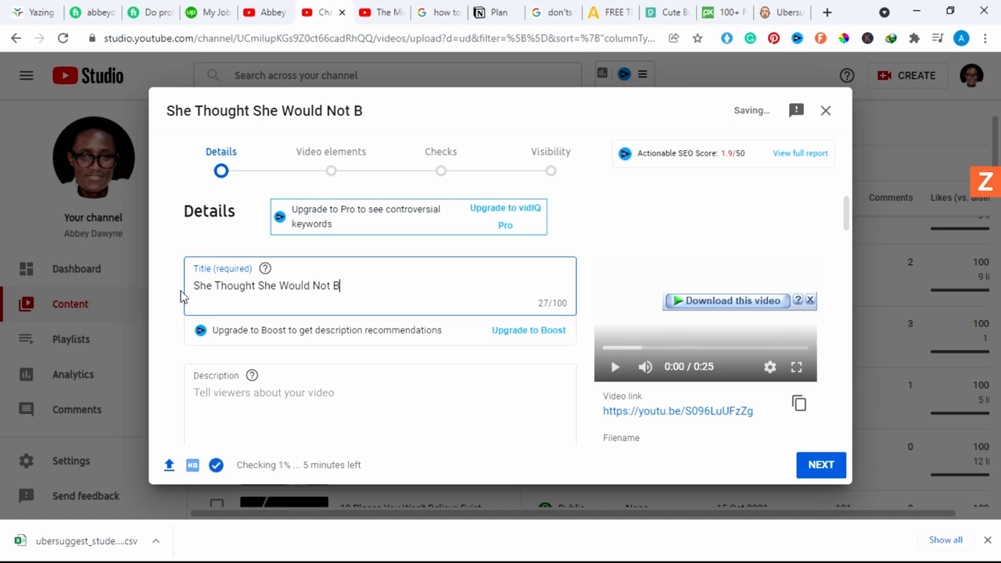
text(e Caught)
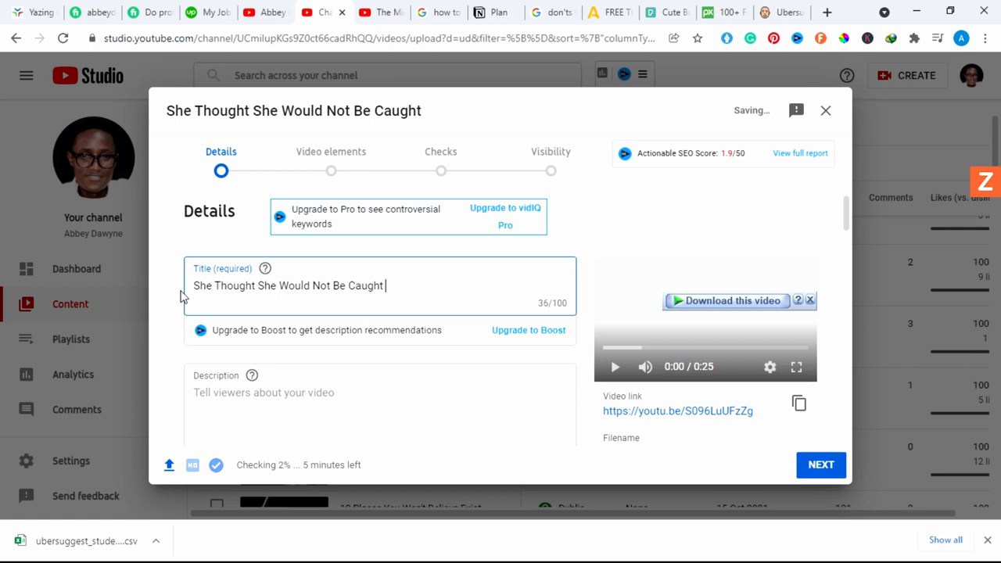
text(| S)
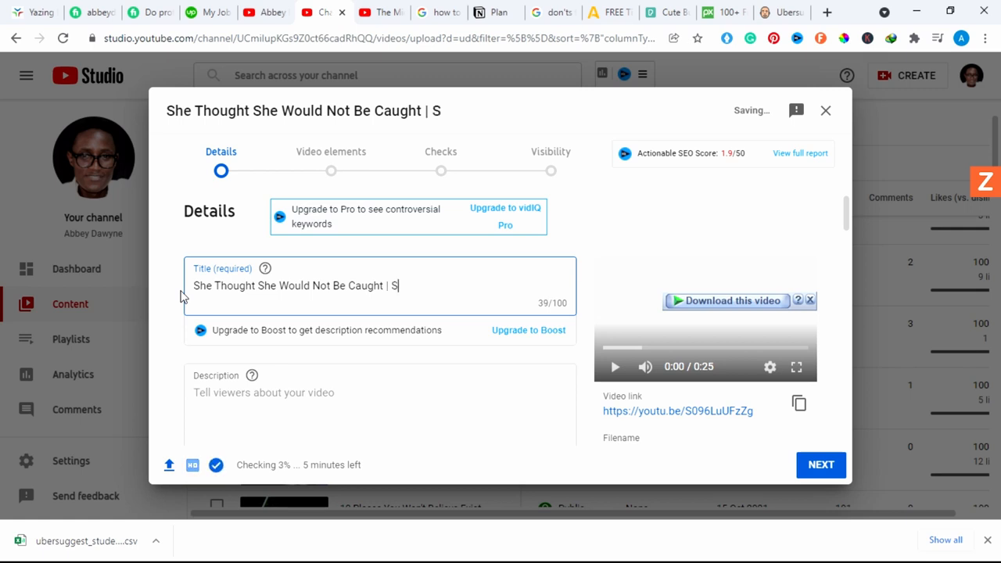
text(tuden)
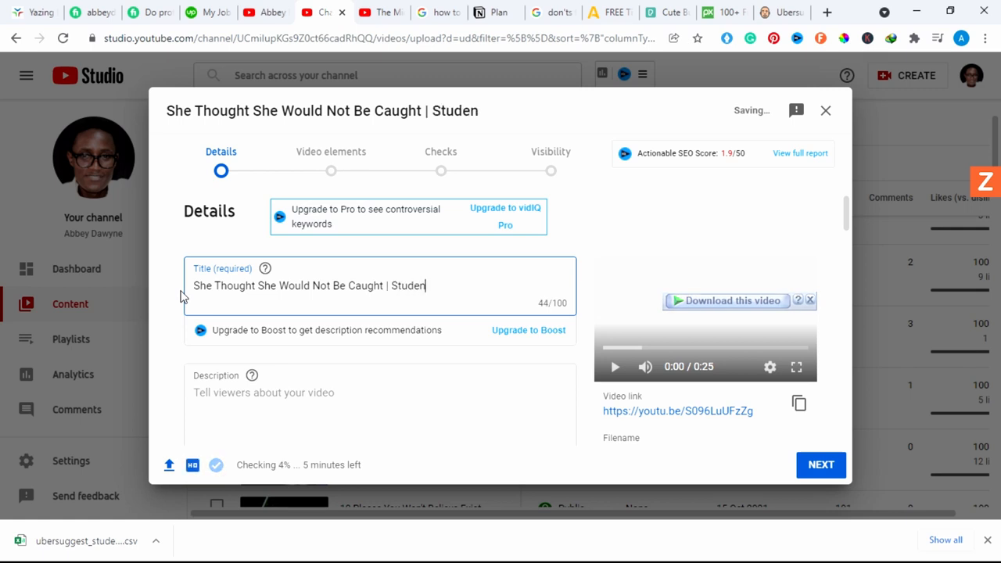
text(ts Chea)
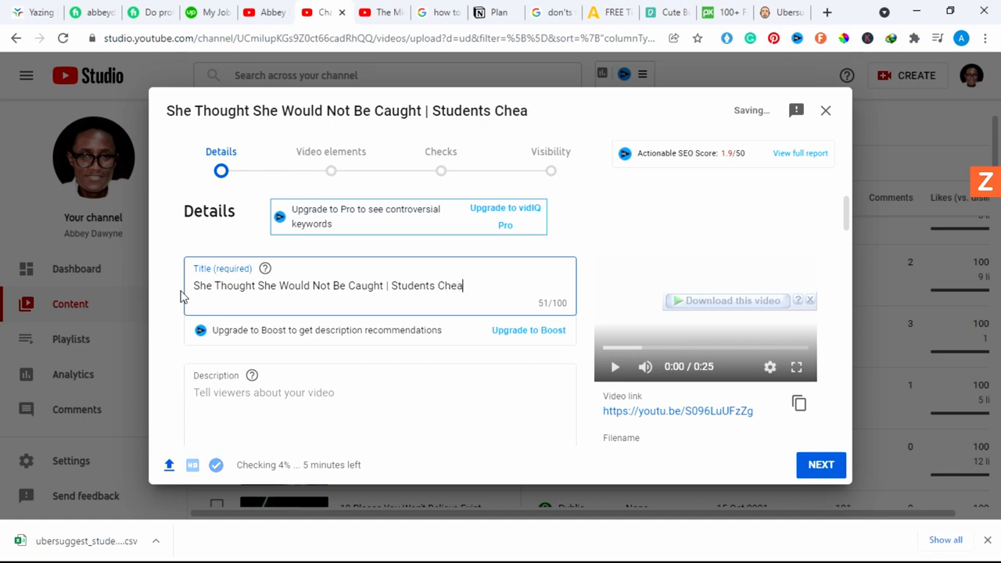
text(ting)
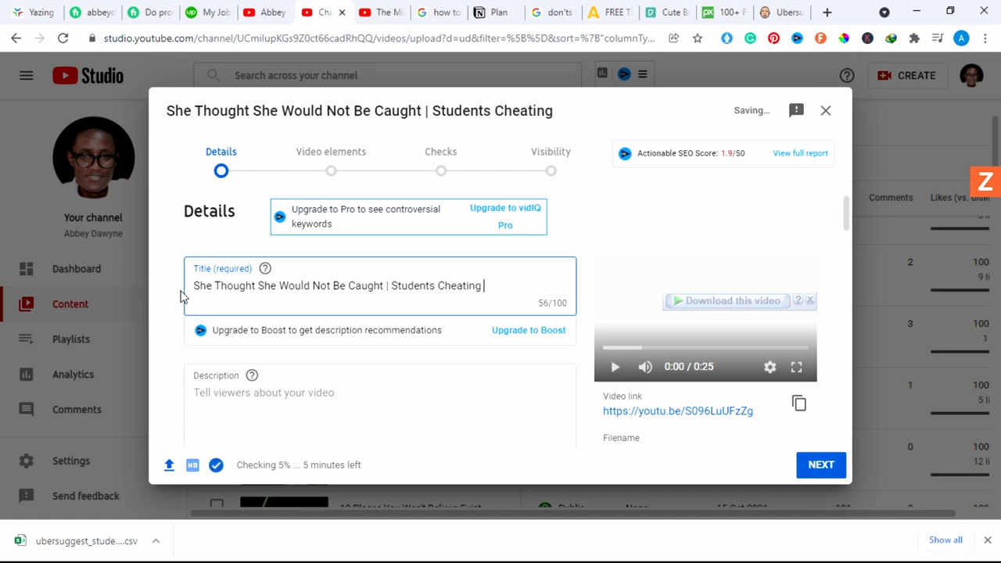
text(in E)
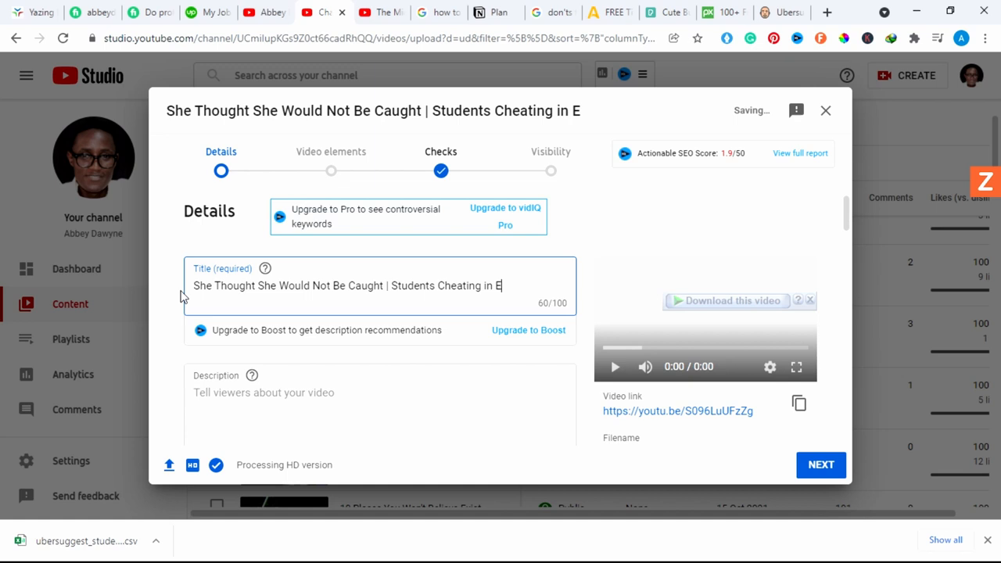
text(xams)
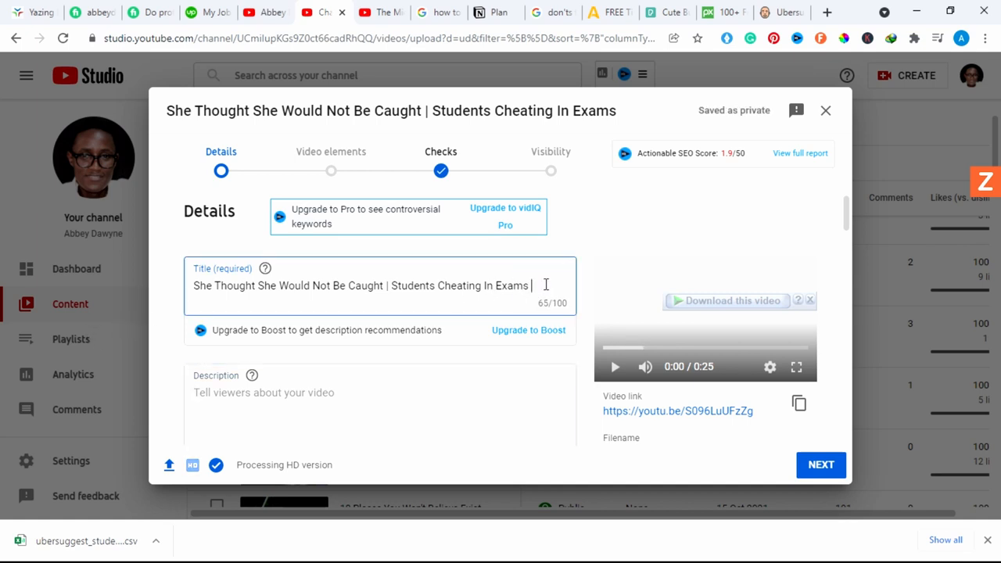
- Append #Shorts to the title and begin the description with "They" below the repeated title
text(#Shorts)
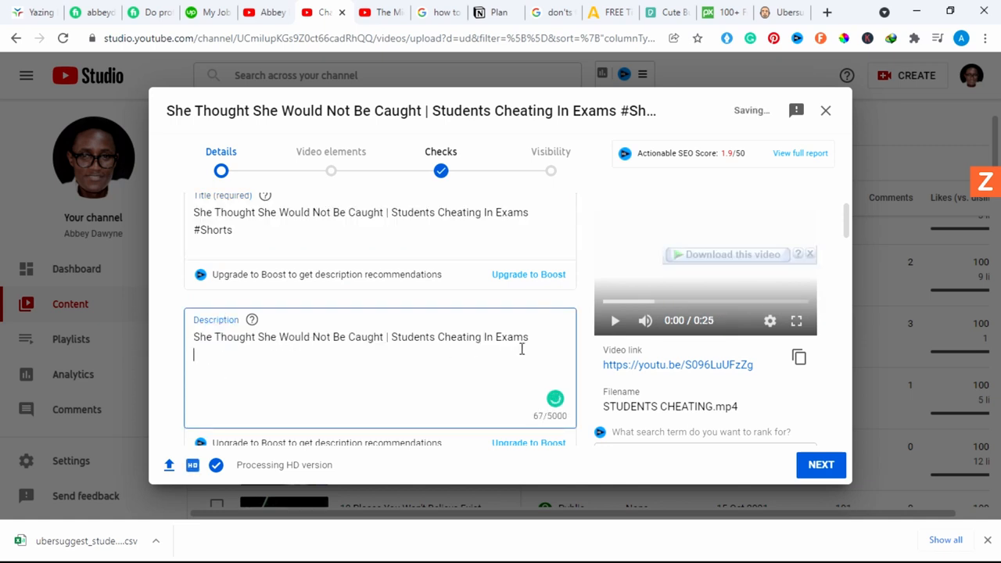
text(They)
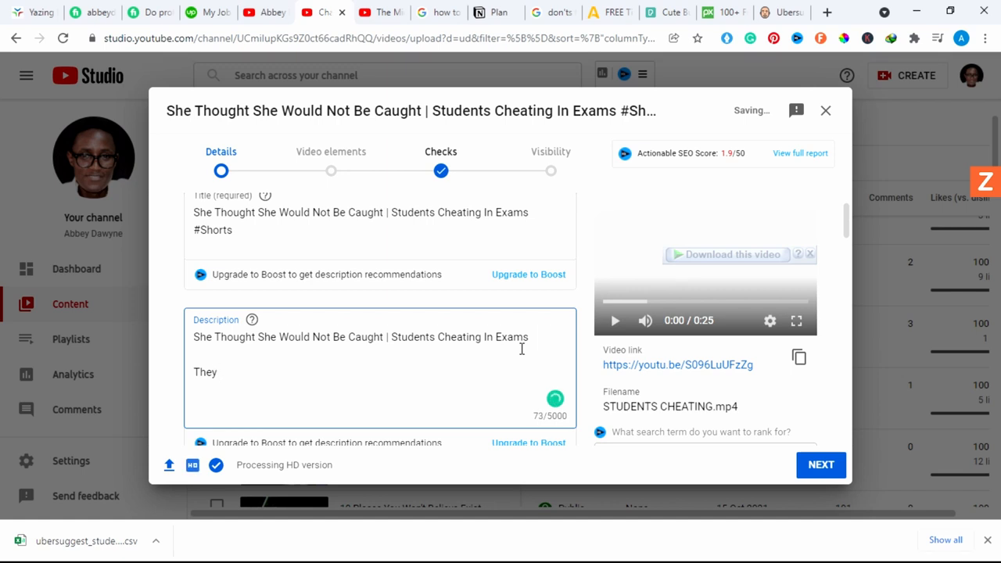
- Add the Short to the SHORTS playlist and review details down to automatic chapters
scroll(down, 3)
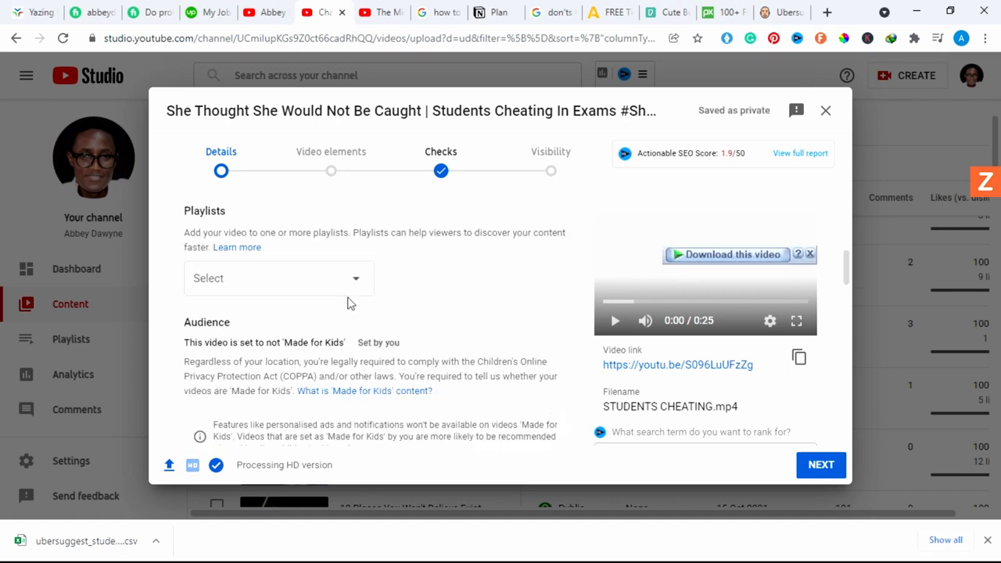
click(278, 278)
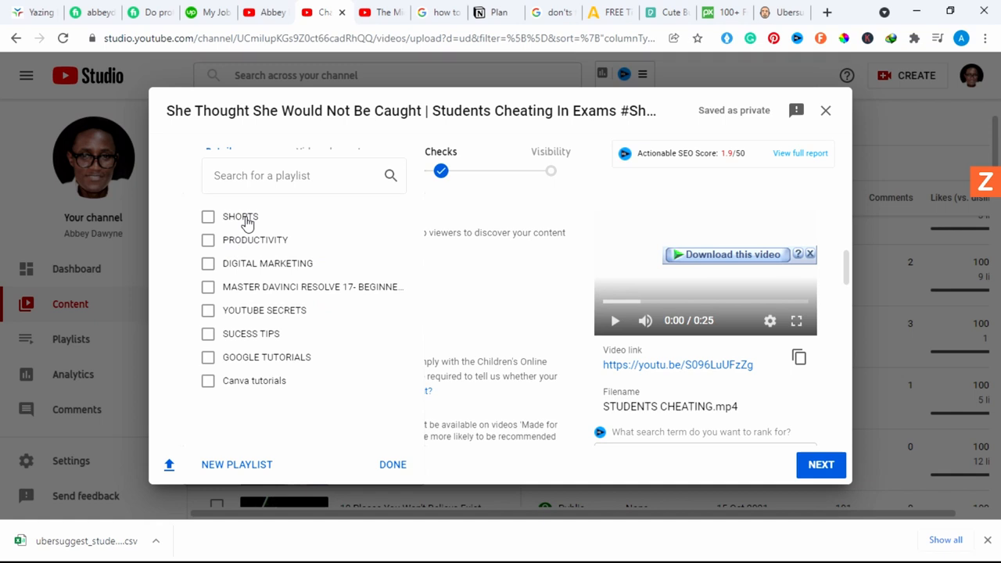
click(208, 216)
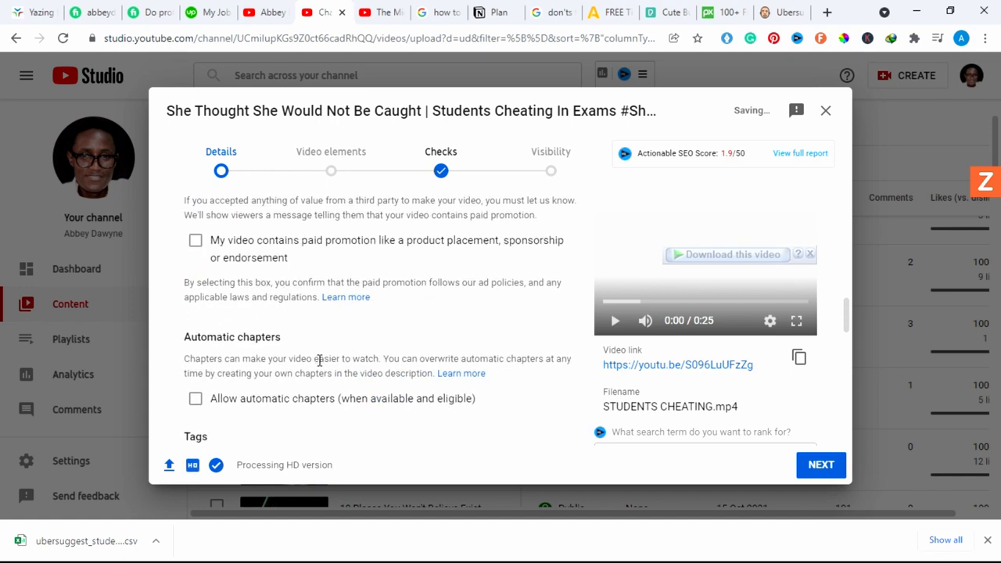
scroll(down, 3)
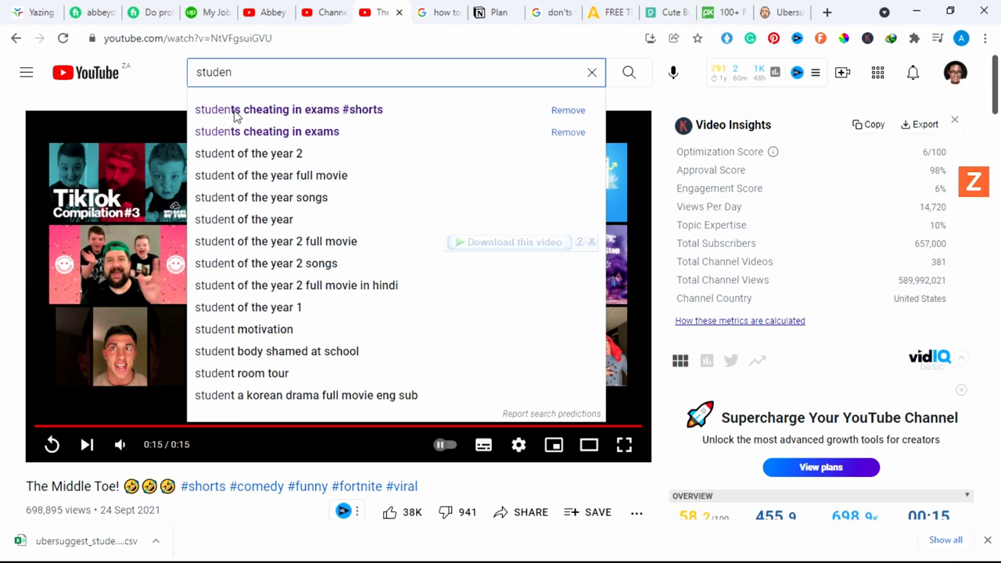
- Search YouTube for "students cheating in exams #shorts", check the top result, and return to Studio
click(288, 110)
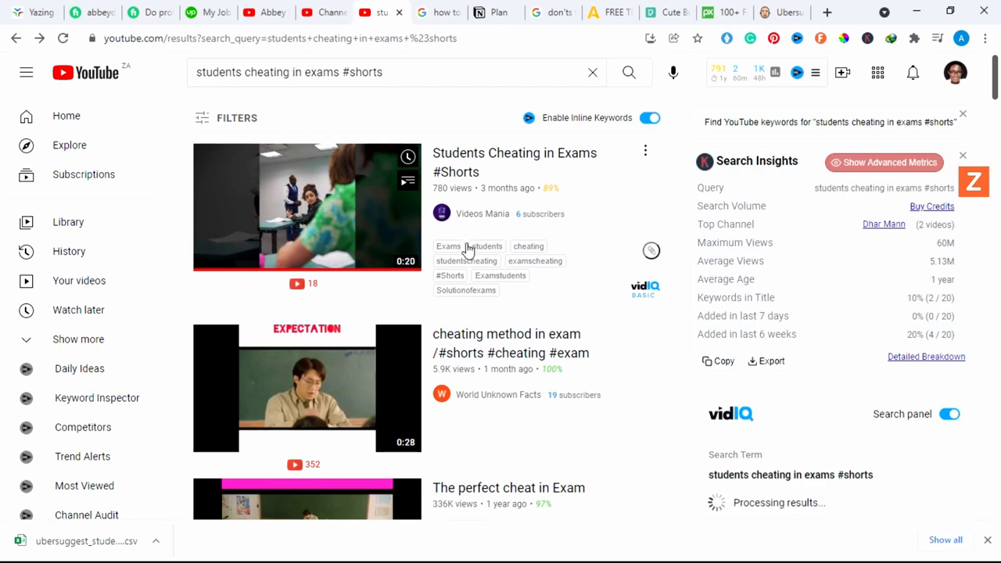
mouse_move(528, 182)
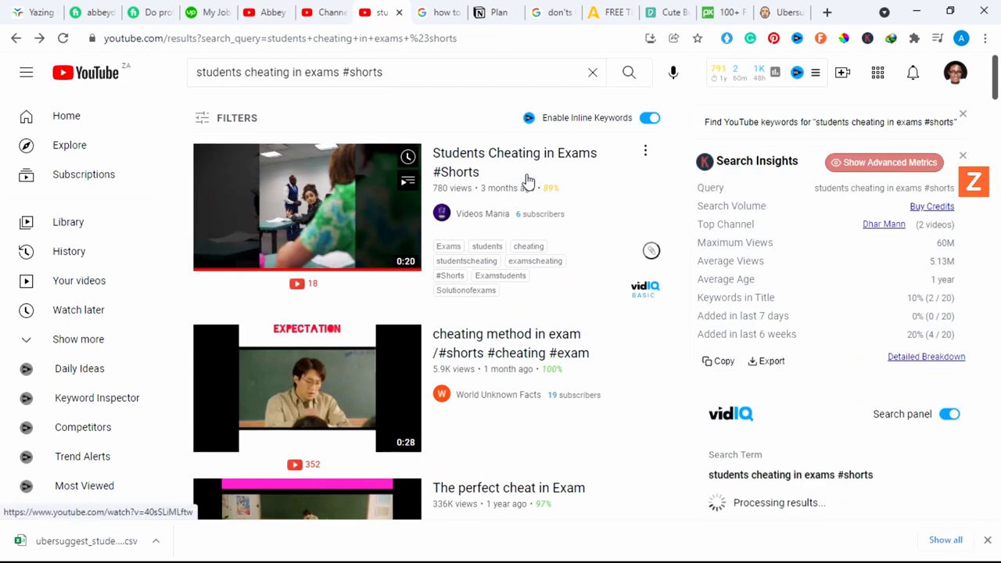
click(651, 250)
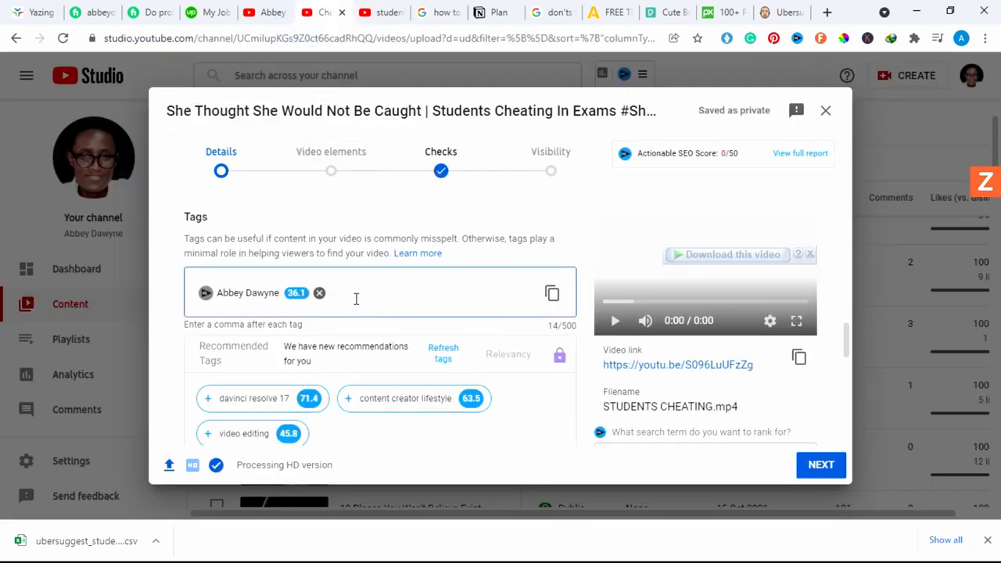
- Tag the Short with Exams, students, cheating, studentscheating, examscheating, #Shorts and advance to Video elements
text(Exams, students, cheating, studentscheating, examscheating, #Shorts, Examstudents, Solutionofexams)
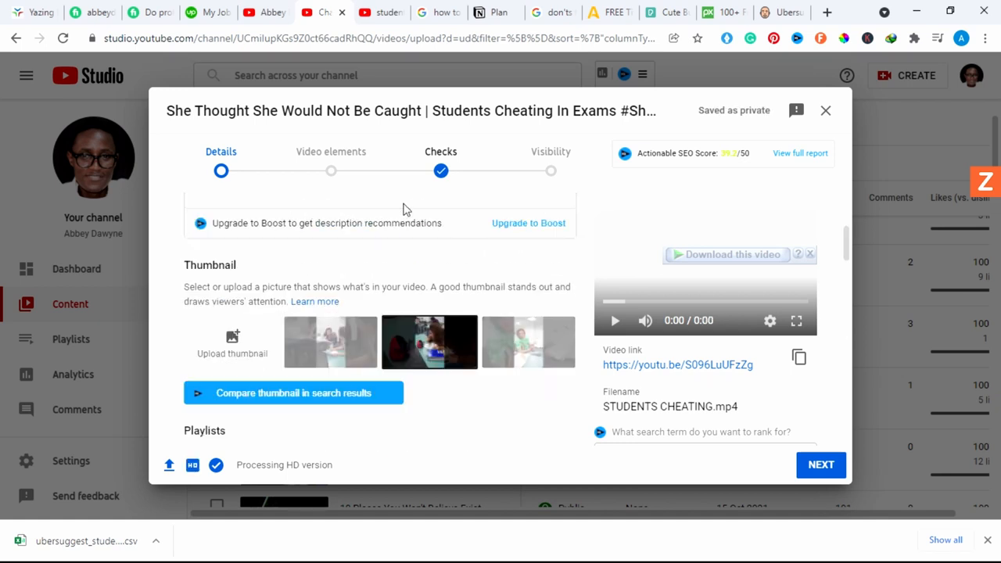
click(822, 465)
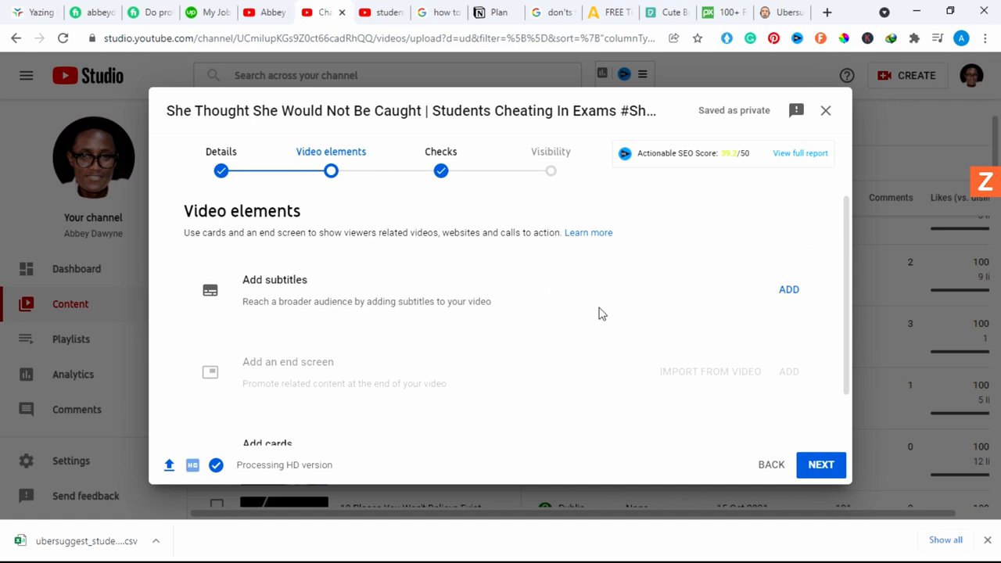
mouse_move(635, 341)
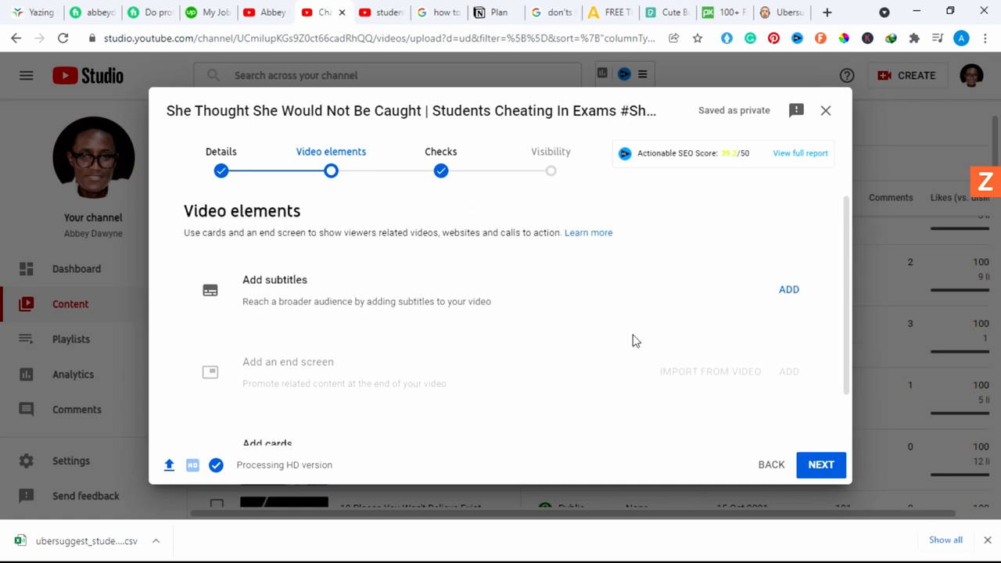
- Start adding a card from the Video elements step
scroll(down, 3)
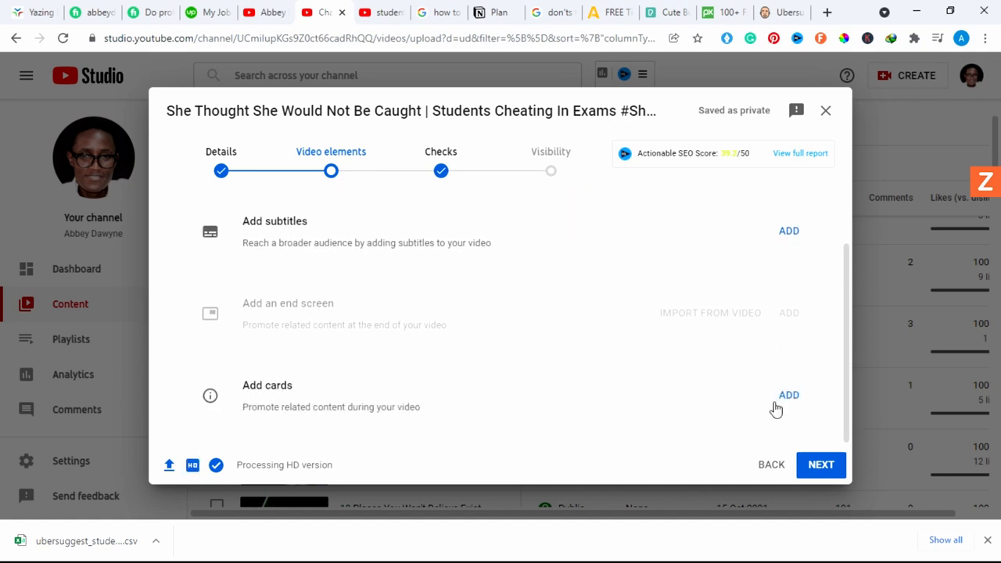
click(789, 395)
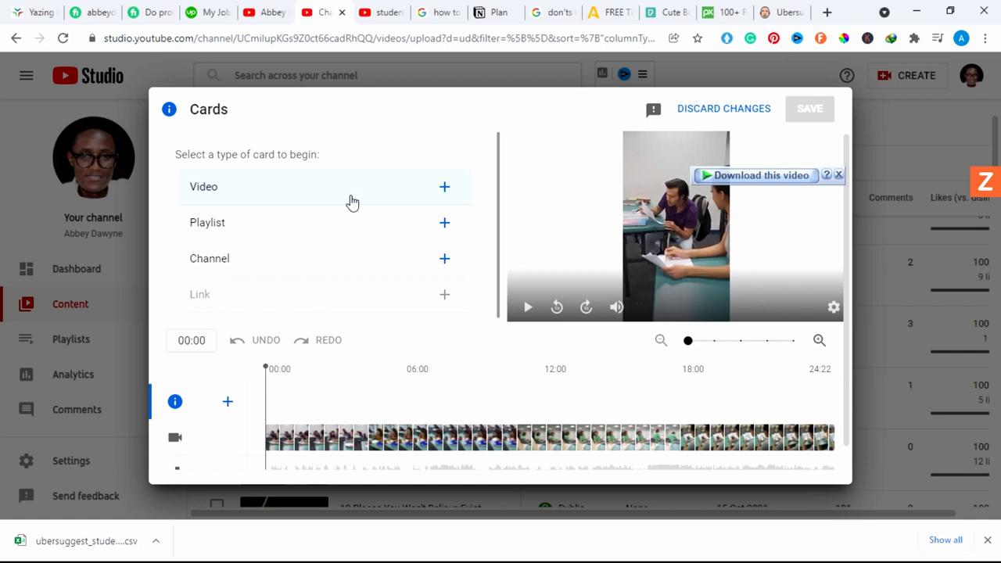
- Save a playlist card pointing to SHORTS and advance to the Visibility step
click(444, 222)
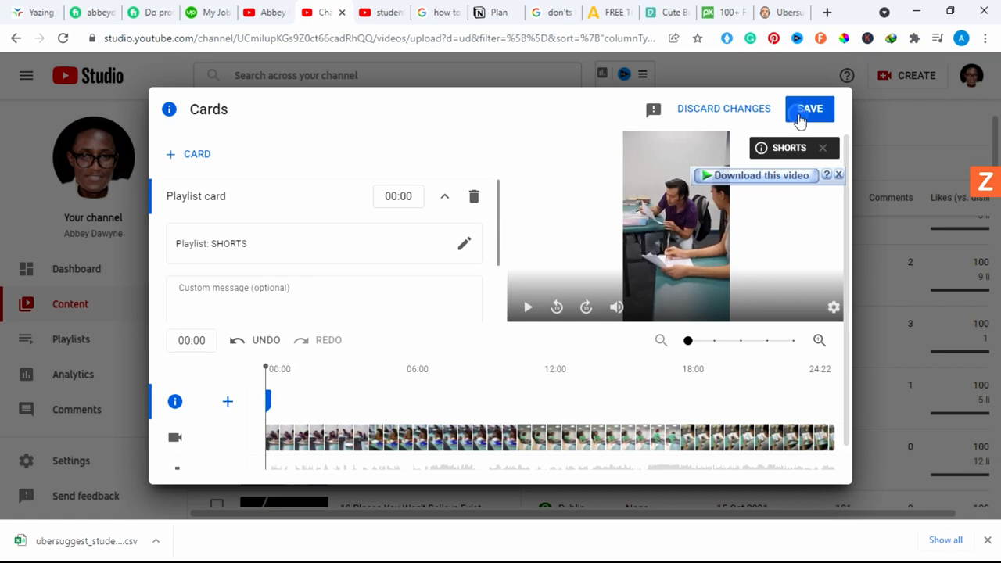
click(810, 109)
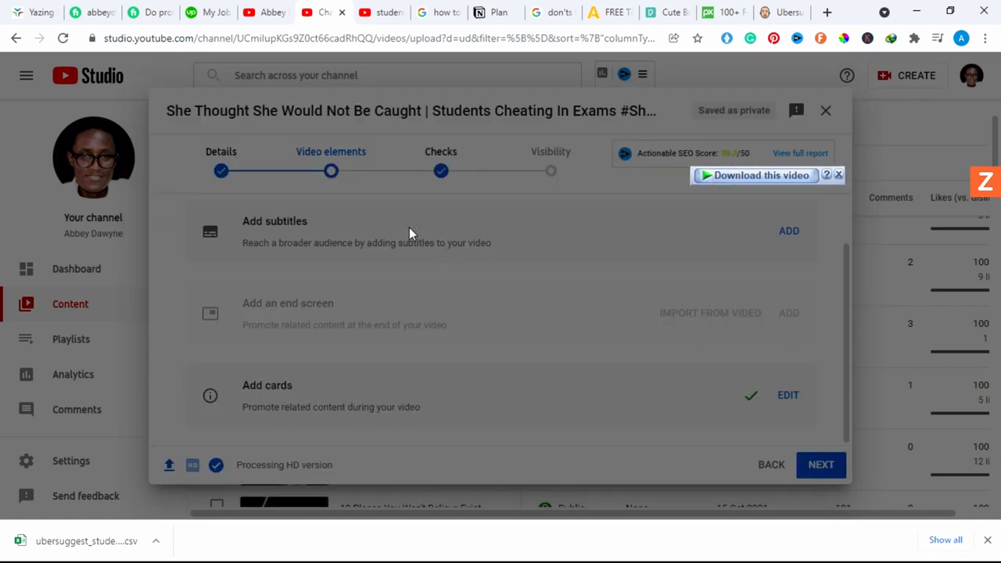
click(820, 463)
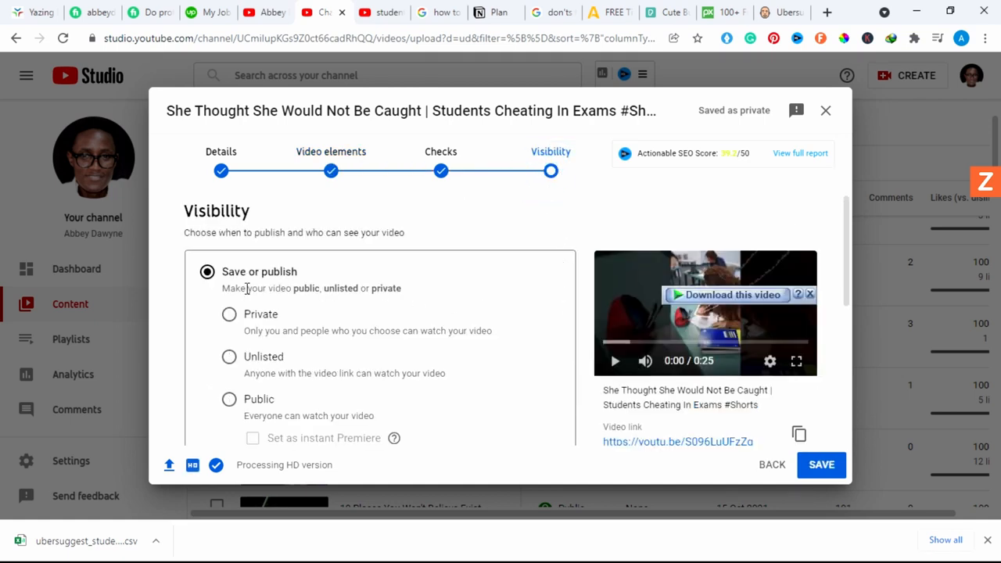
- Set visibility to Public and publish the Short
click(229, 399)
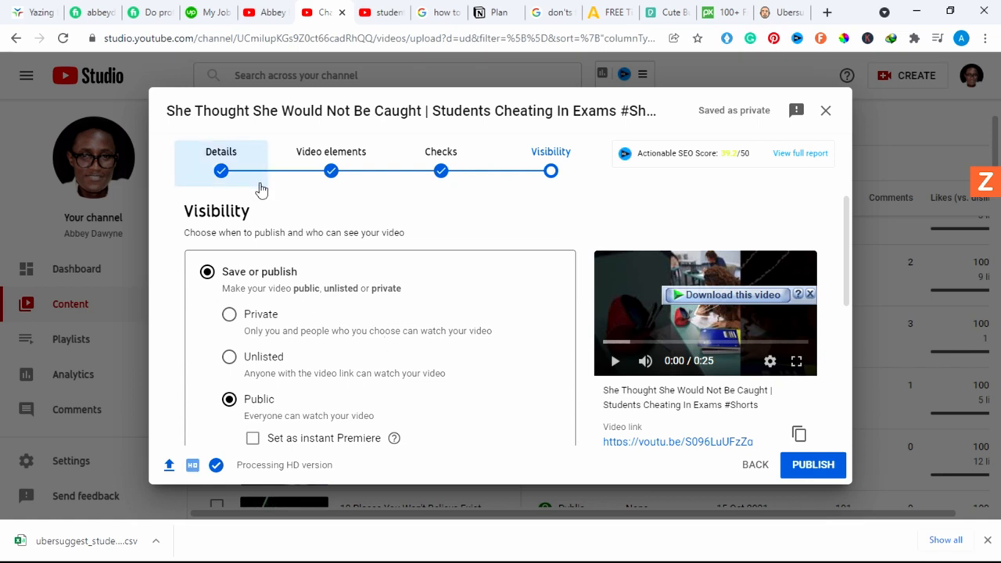
click(812, 463)
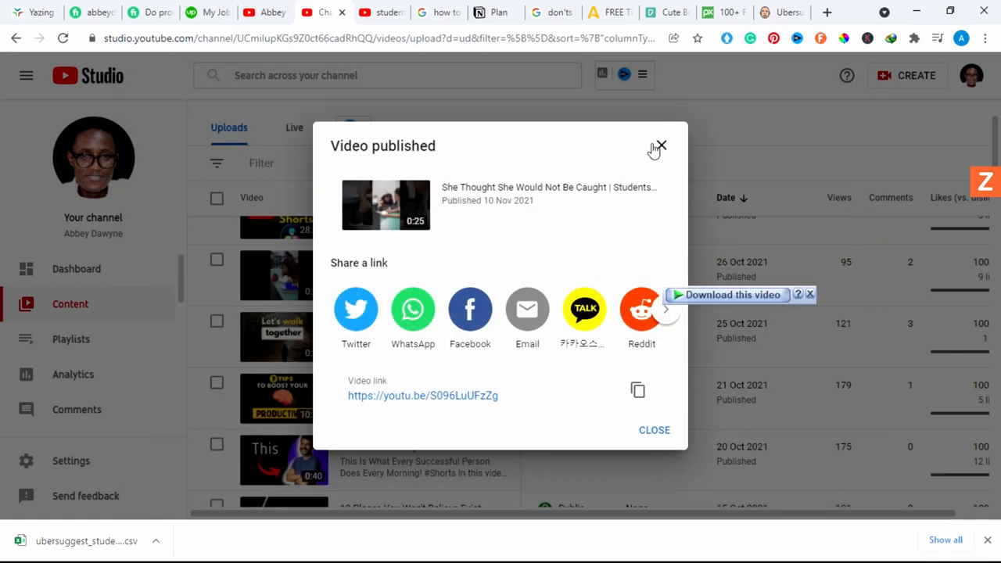
- Dismiss the confirmation, find the new Short in channel content, and watch it on YouTube
click(660, 147)
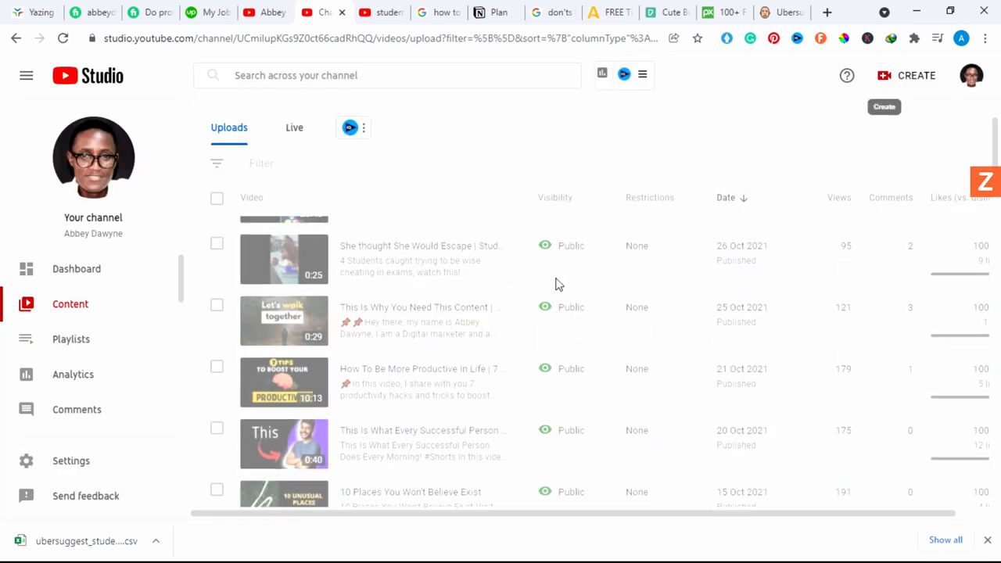
scroll(up, 3)
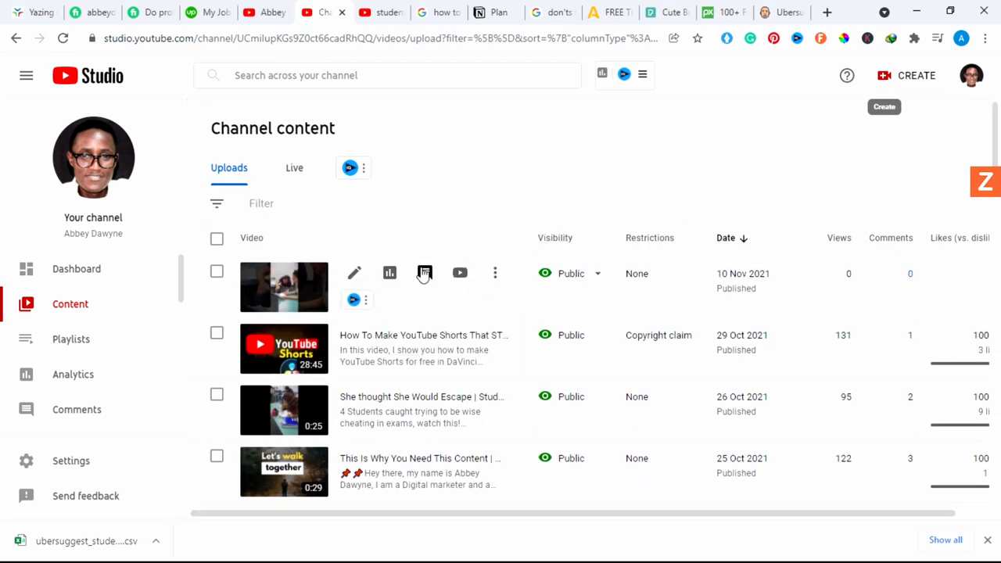
click(354, 273)
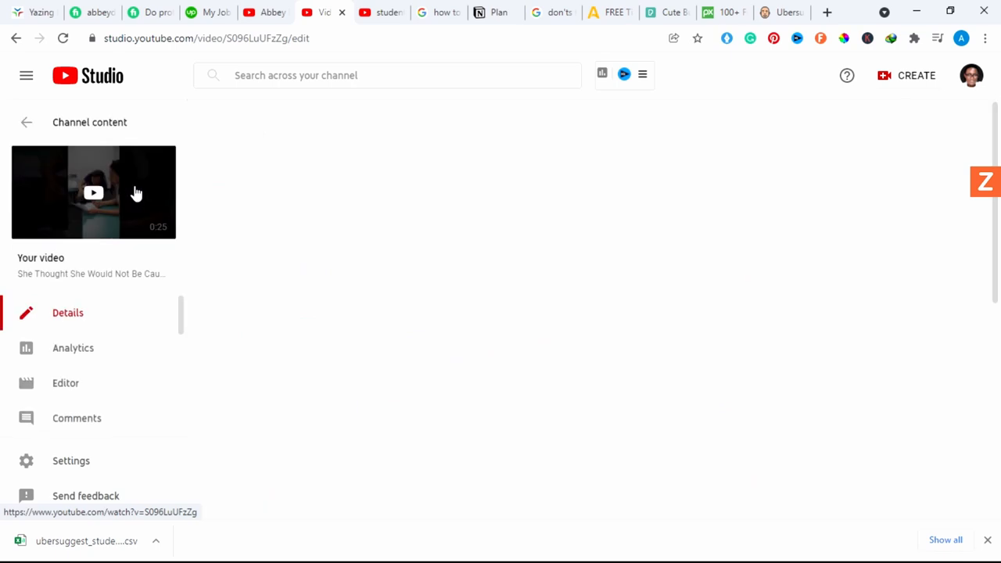
click(94, 193)
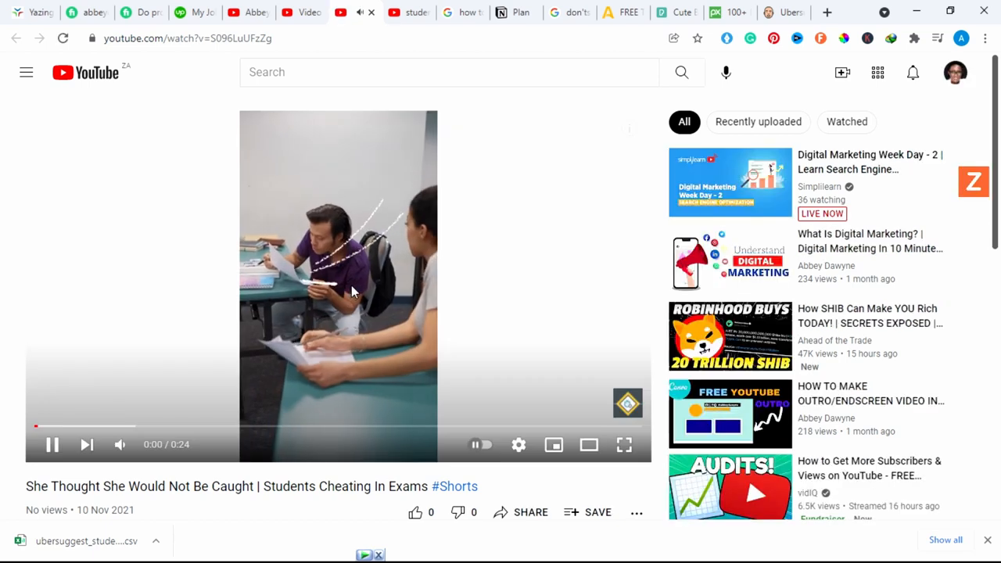